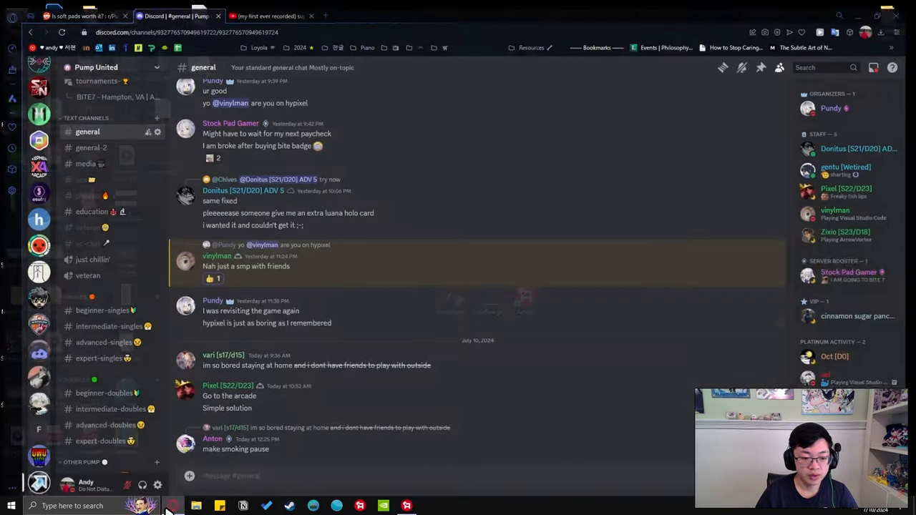
Switch to File Explorer, open the ltek folder in Homepads Comparison and select the second pad video
{"action": "left_click", "coordinate": [81, 16]}
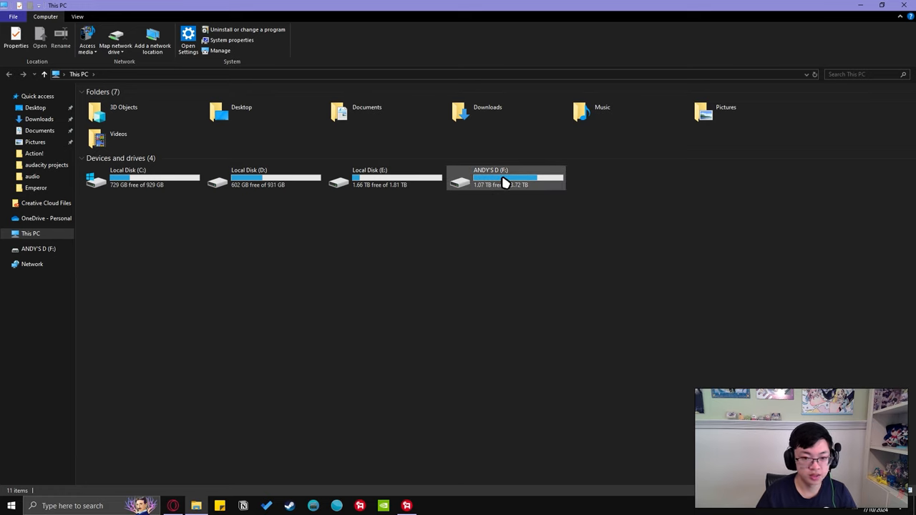
{"action": "mouse_move", "coordinate": [504, 180]}
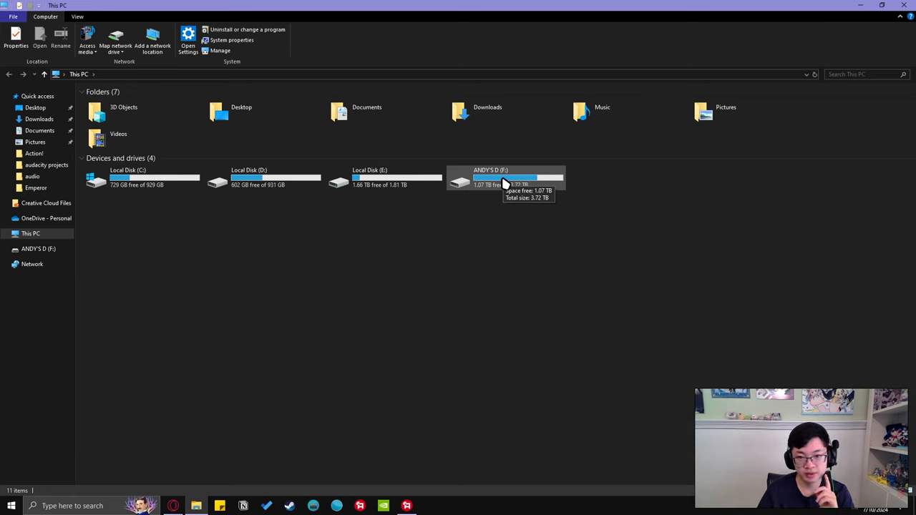
{"action": "mouse_move", "coordinate": [491, 234]}
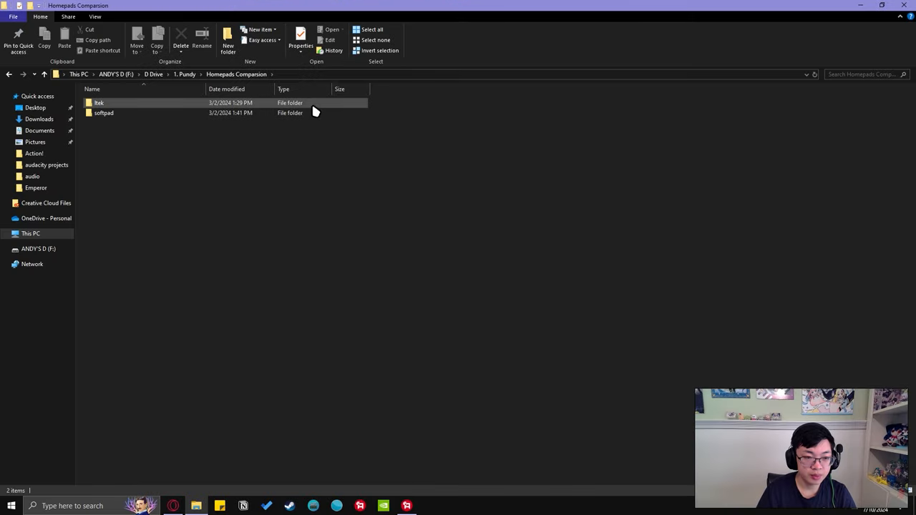
{"action": "double_click", "coordinate": [98, 103]}
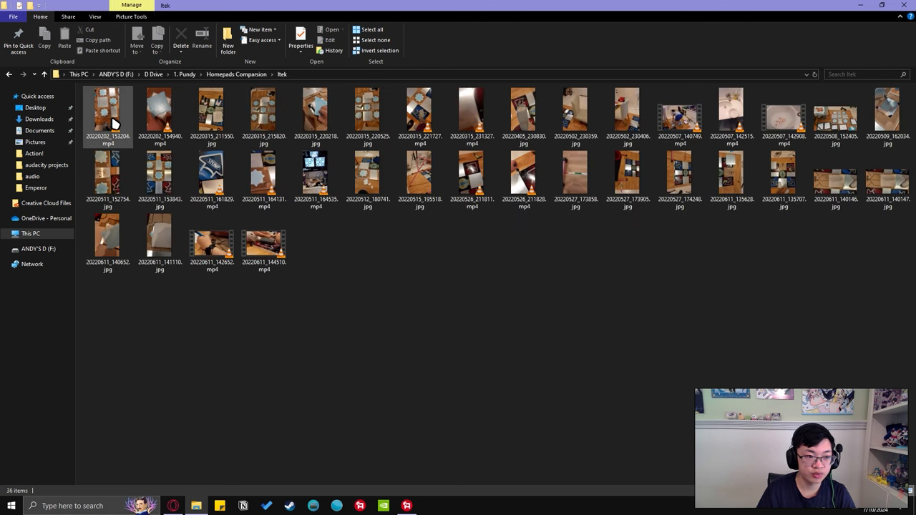
{"action": "mouse_move", "coordinate": [108, 115]}
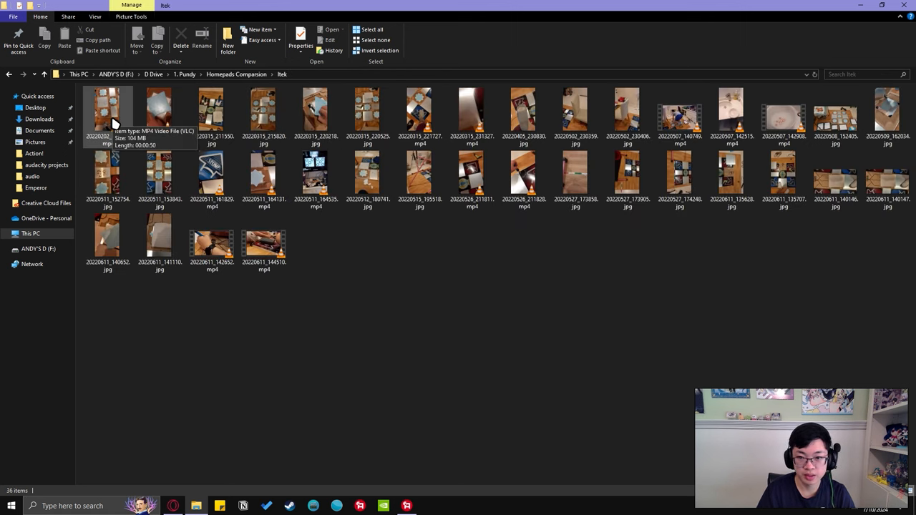
{"action": "left_click", "coordinate": [161, 113]}
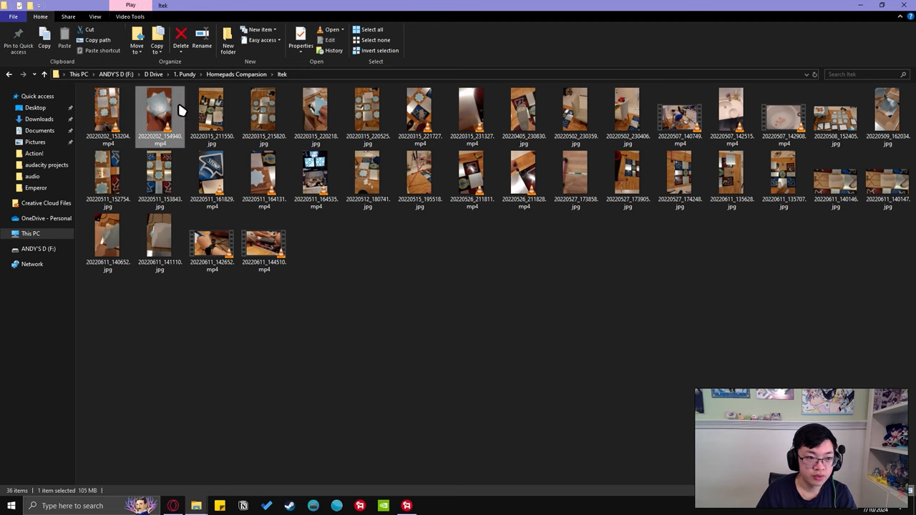
Play the pad video 20220202_154940.mp4 in VLC, watch it and close the player
{"action": "double_click", "coordinate": [160, 114]}
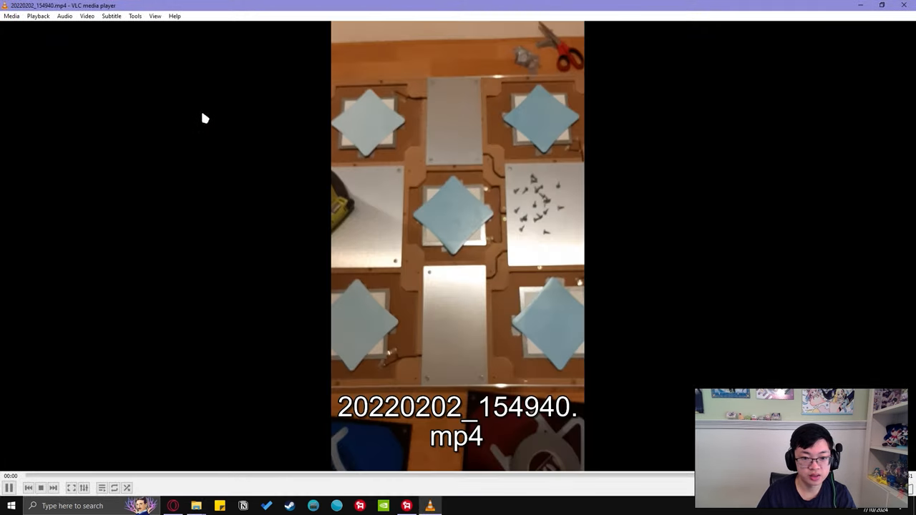
{"action": "left_click", "coordinate": [9, 486]}
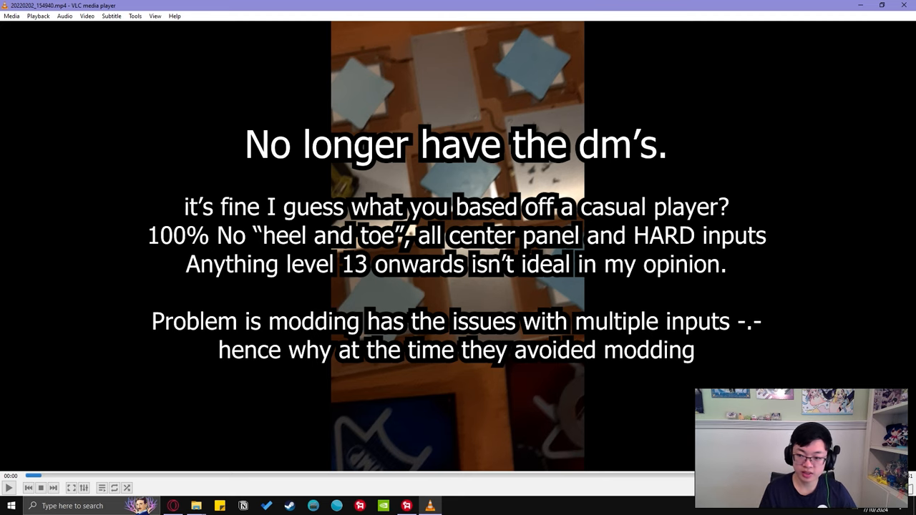
{"action": "left_click", "coordinate": [8, 486]}
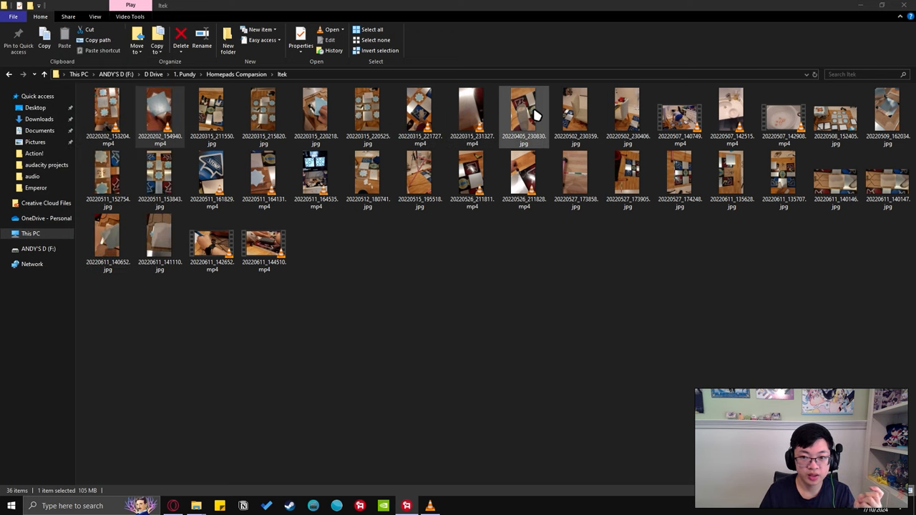
View the foot-on-pad photo, then open the copper-taped panel photo and maximize Photos
{"action": "double_click", "coordinate": [523, 115]}
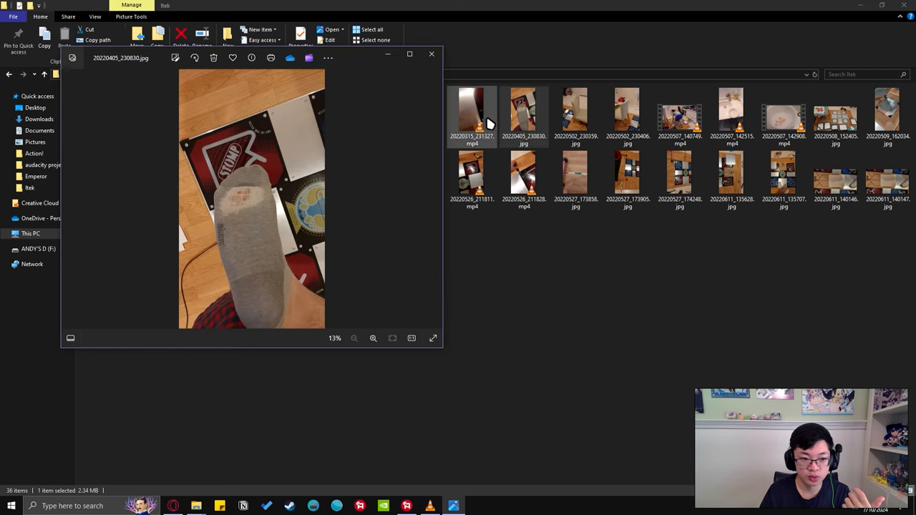
{"action": "left_click", "coordinate": [432, 55]}
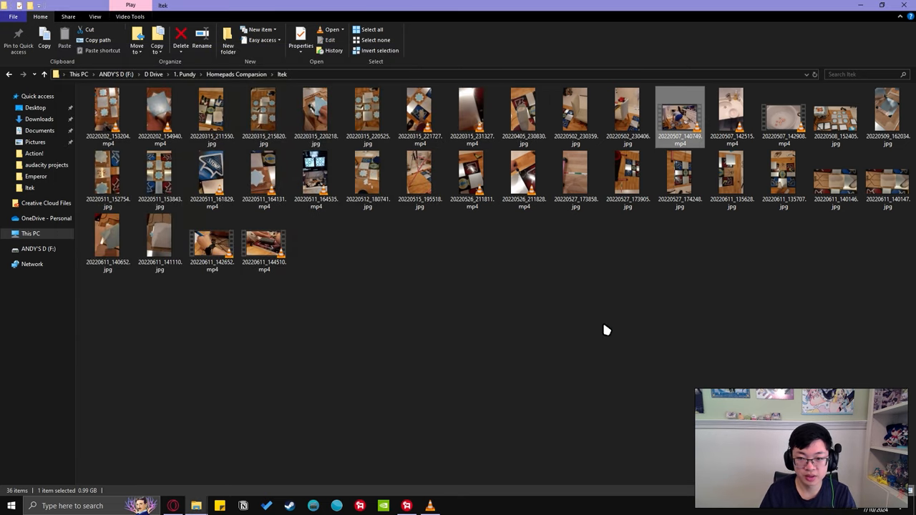
{"action": "double_click", "coordinate": [678, 114]}
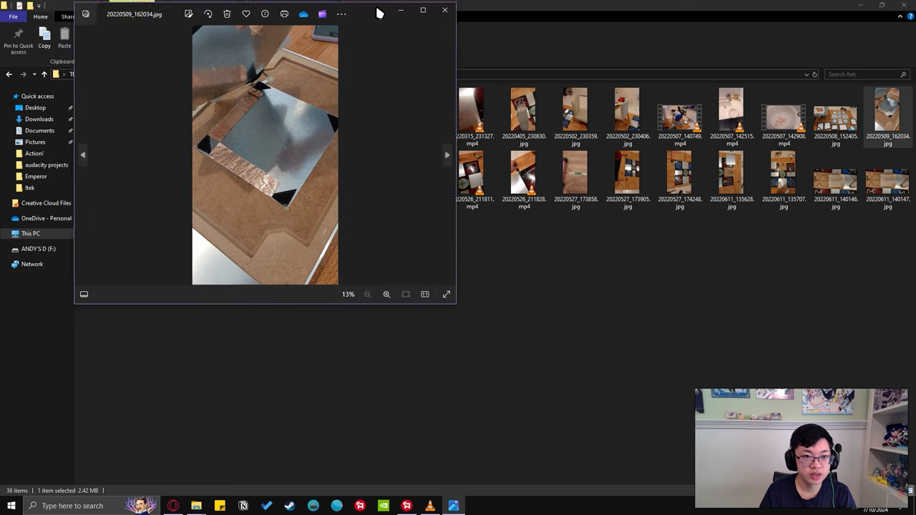
{"action": "left_click", "coordinate": [424, 10]}
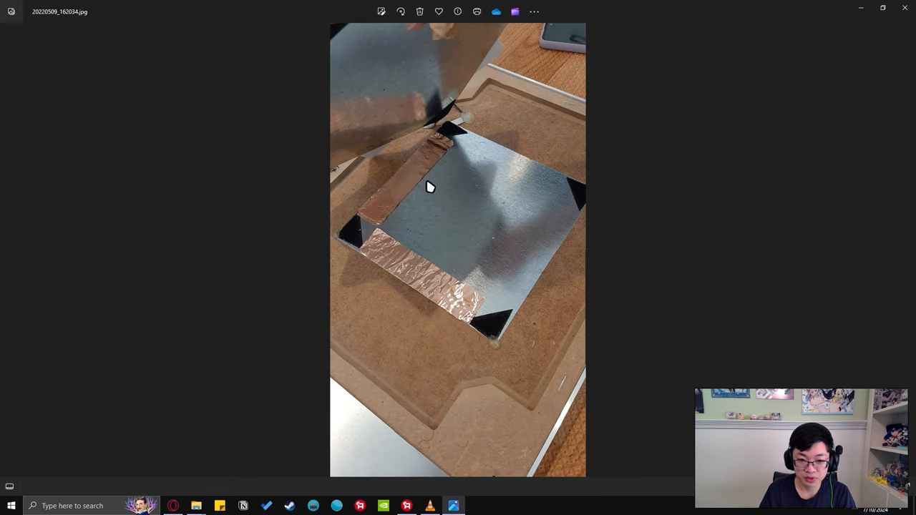
{"action": "mouse_move", "coordinate": [370, 269]}
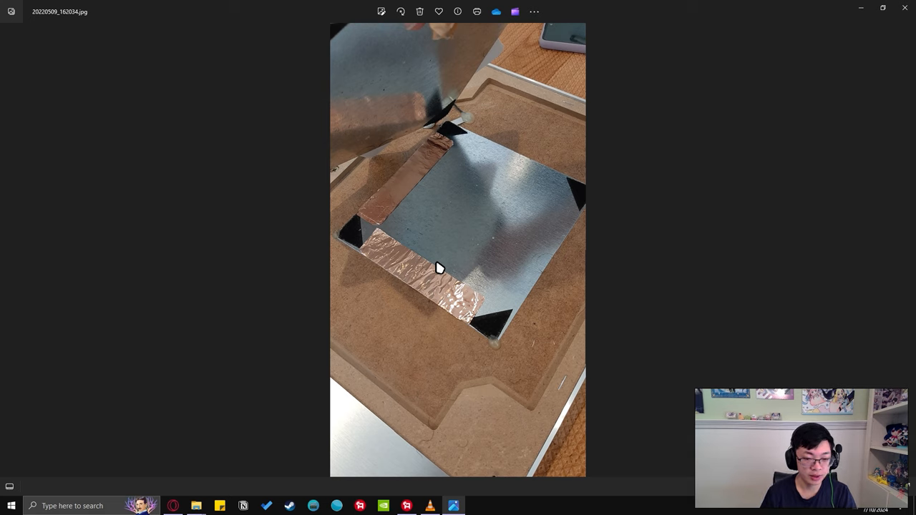
{"action": "mouse_move", "coordinate": [451, 180]}
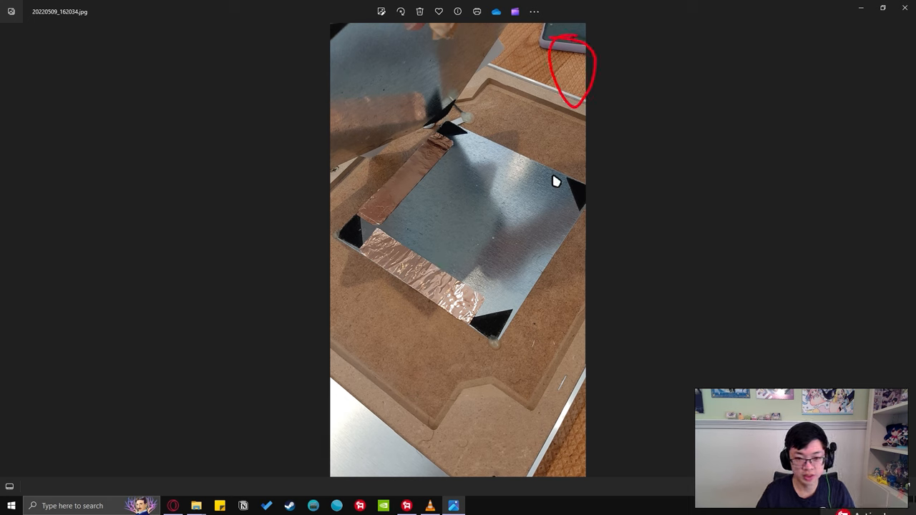
Circle the copper tape strips on the panel's lower and upper-left edges in red
{"action": "left_click_drag", "start_coordinate": [365, 250], "coordinate": [461, 336]}
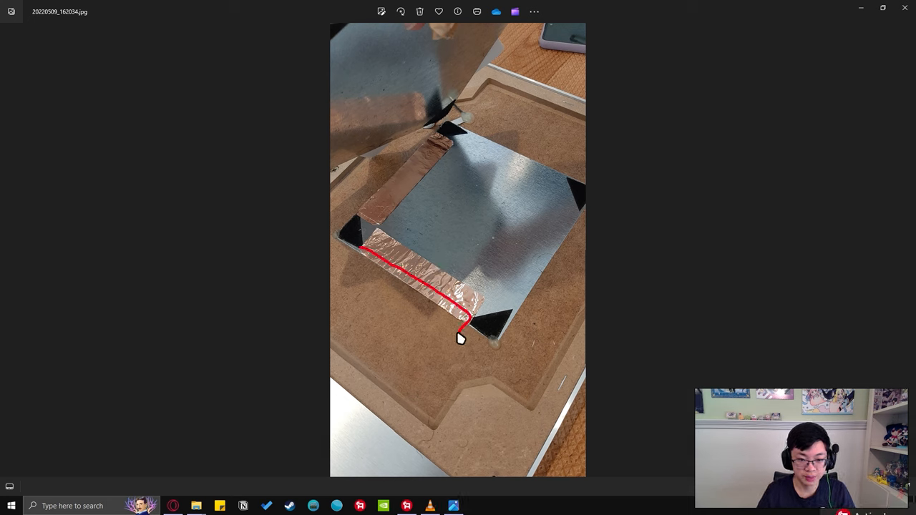
{"action": "left_click_drag", "start_coordinate": [461, 341], "coordinate": [351, 201]}
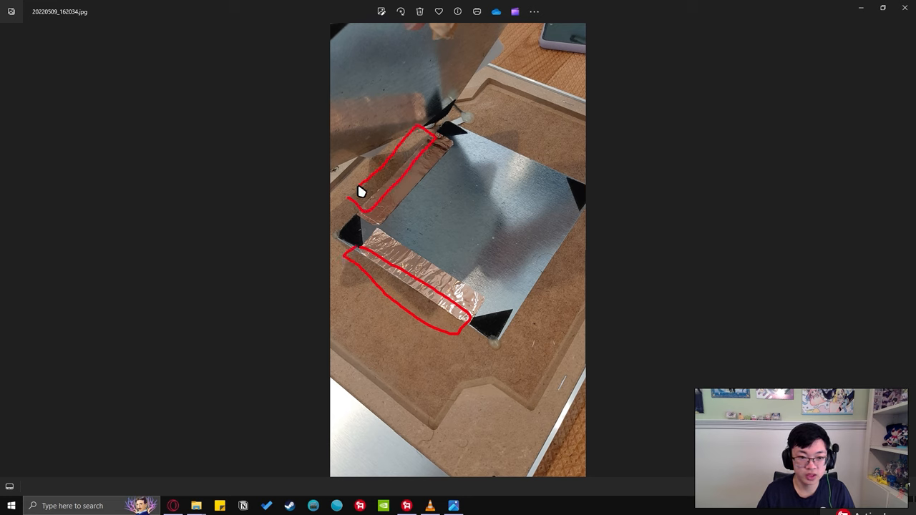
{"action": "left_click_drag", "start_coordinate": [469, 129], "coordinate": [566, 184]}
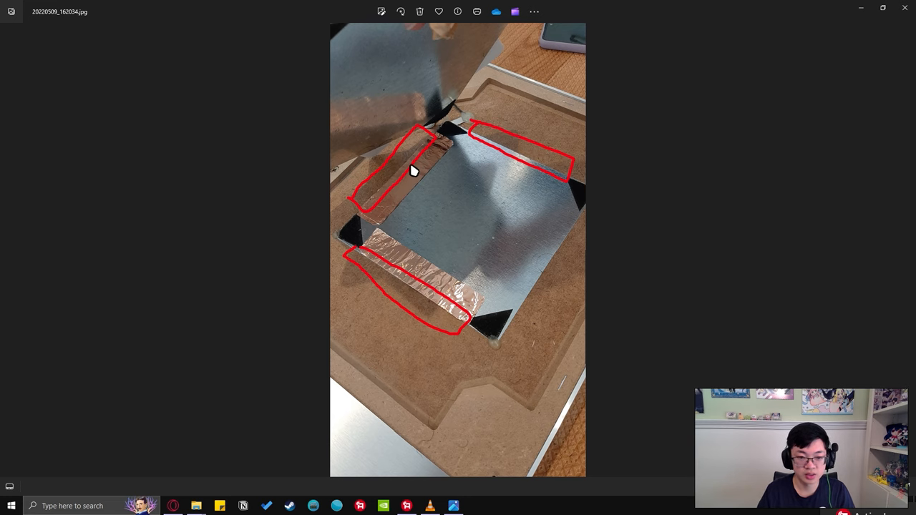
{"action": "mouse_move", "coordinate": [812, 82]}
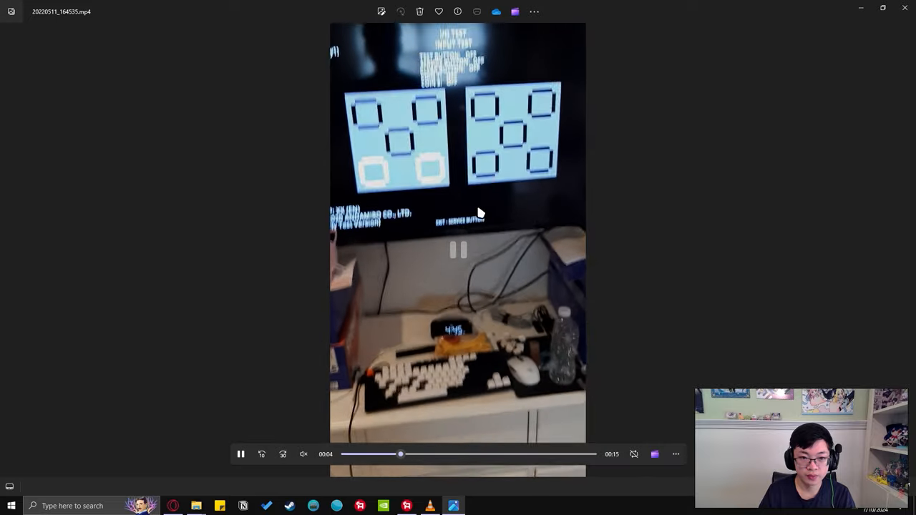
Advance to the half-disassembled pad photo 20220512_180741.jpg and the item after it
{"action": "left_click", "coordinate": [907, 249]}
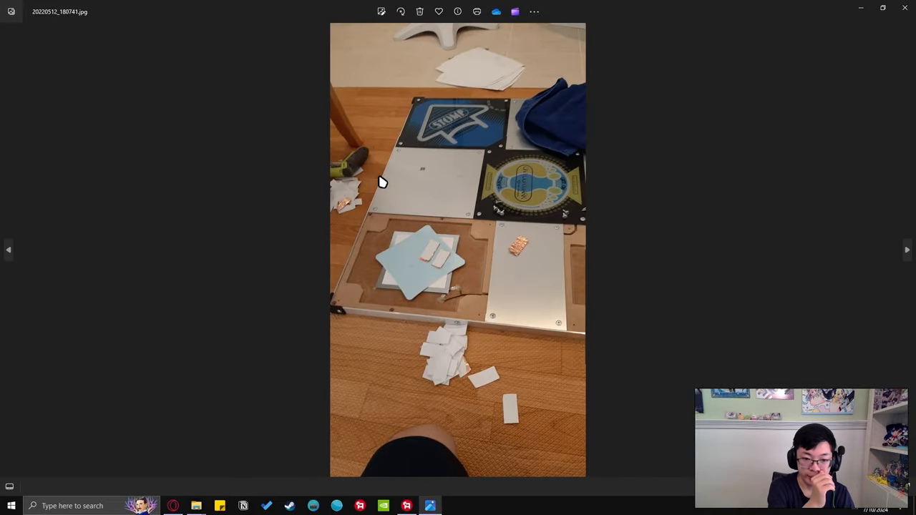
{"action": "left_click", "coordinate": [908, 249]}
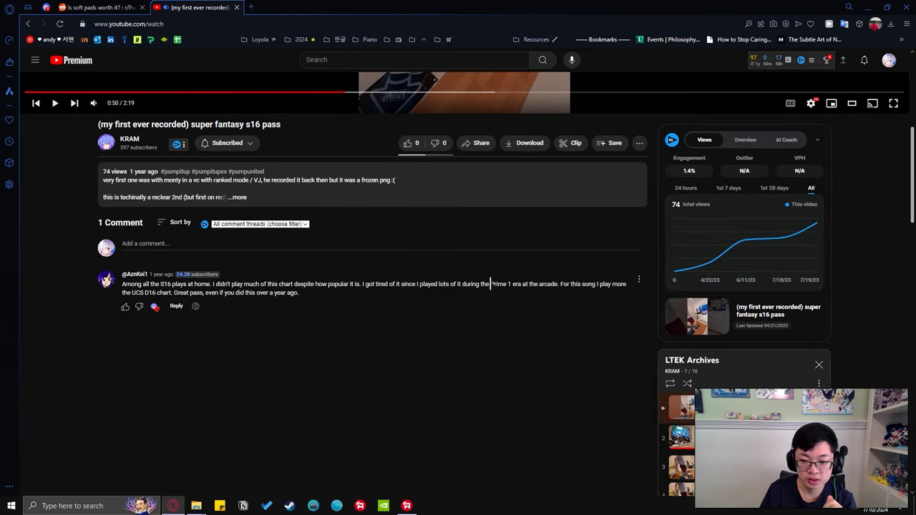
From the KRAM channel's video list, open the Copper Shimming Modding Derm's L-TEK video
{"action": "scroll", "scroll_direction": "down", "scroll_amount": 3}
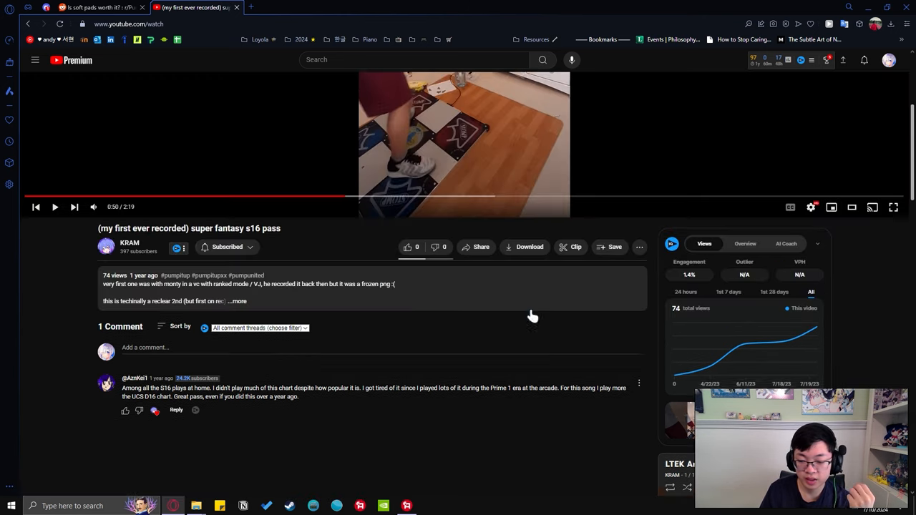
{"action": "left_click", "coordinate": [128, 246]}
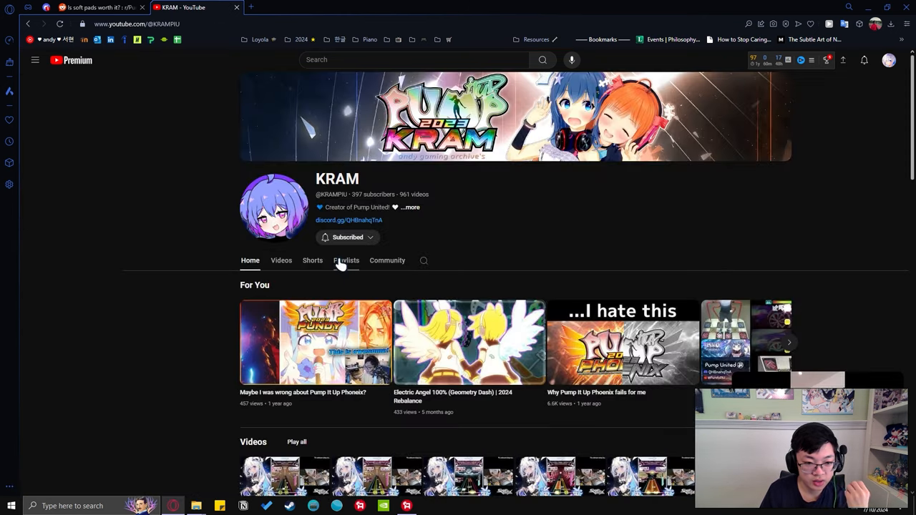
{"action": "left_click", "coordinate": [280, 261]}
{"action": "type", "text": "derm"}
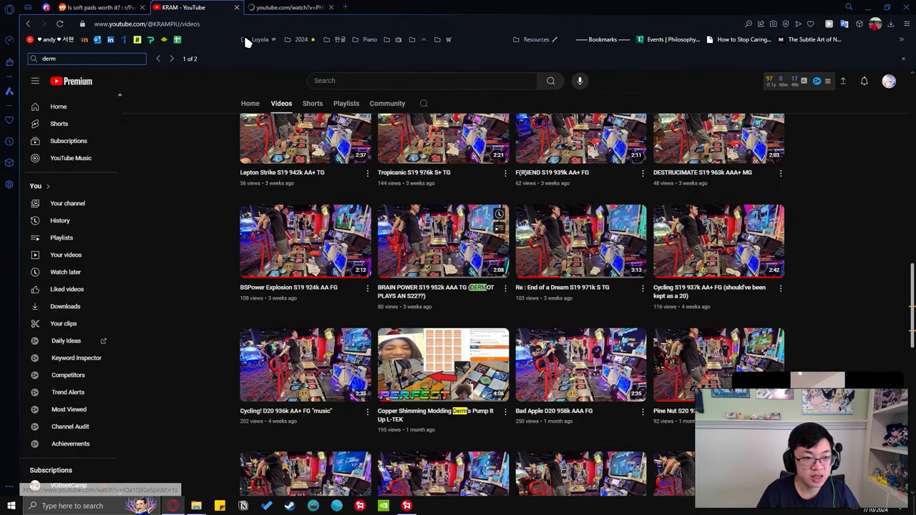
{"action": "left_click", "coordinate": [443, 365]}
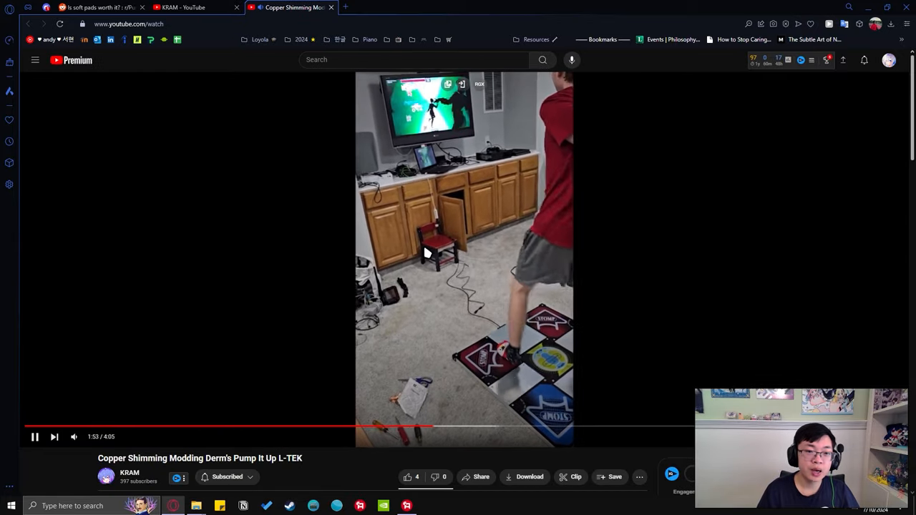
Pause the copper shimming video and return to the KRAM channel tab
{"action": "left_click", "coordinate": [35, 436]}
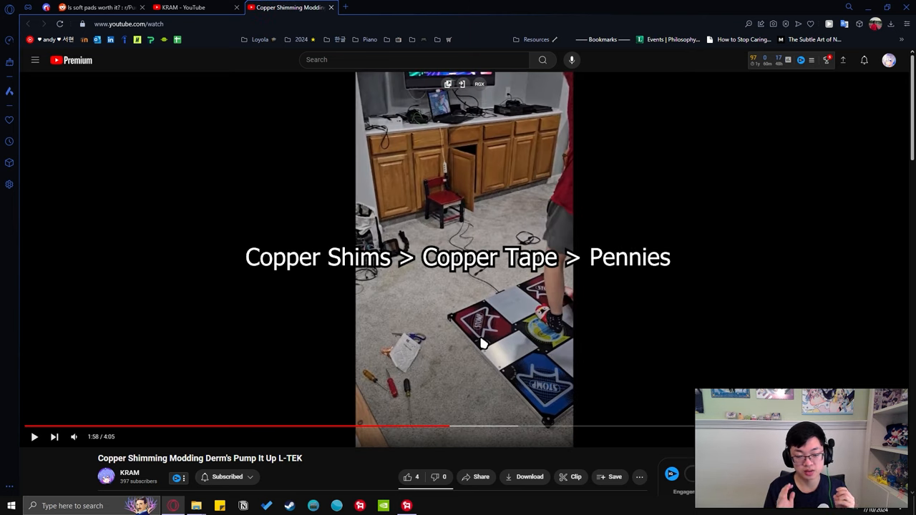
{"action": "mouse_move", "coordinate": [428, 294]}
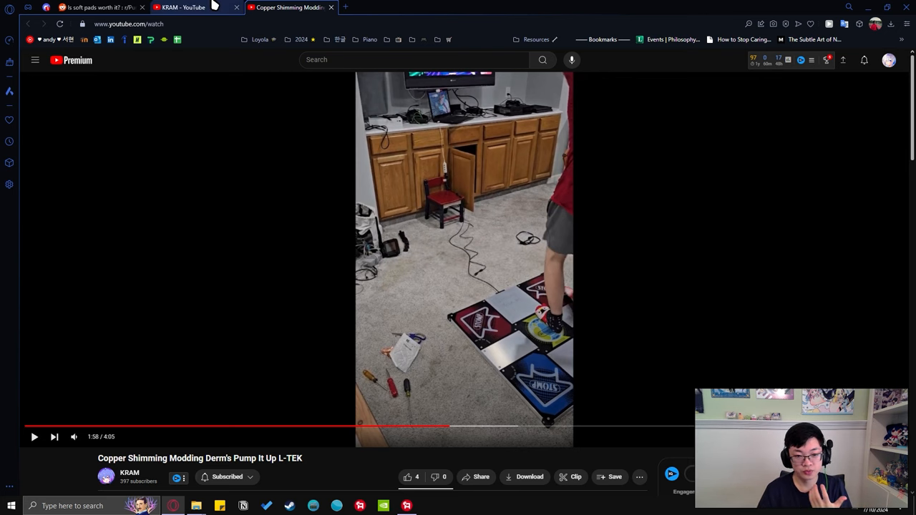
{"action": "left_click", "coordinate": [183, 7]}
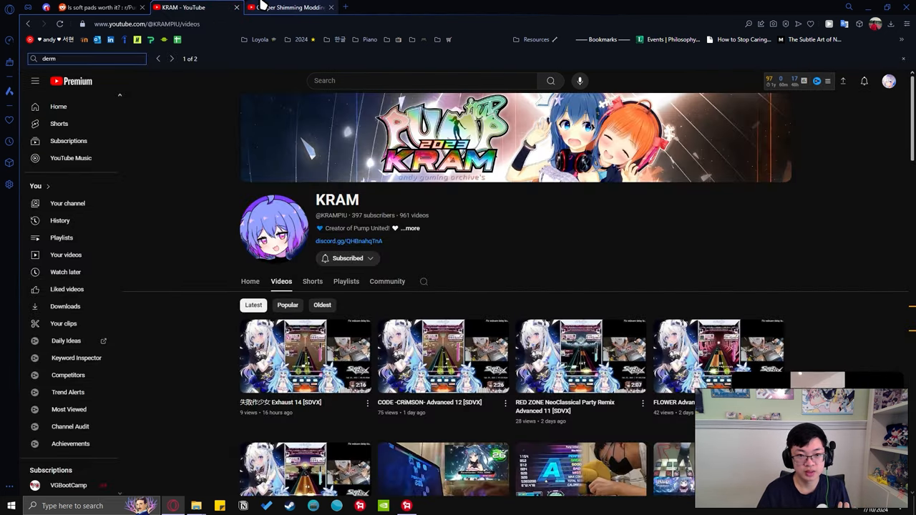
Scroll down the KRAM channel's videos page before leaving for File Explorer
{"action": "scroll", "scroll_direction": "down", "scroll_amount": 3}
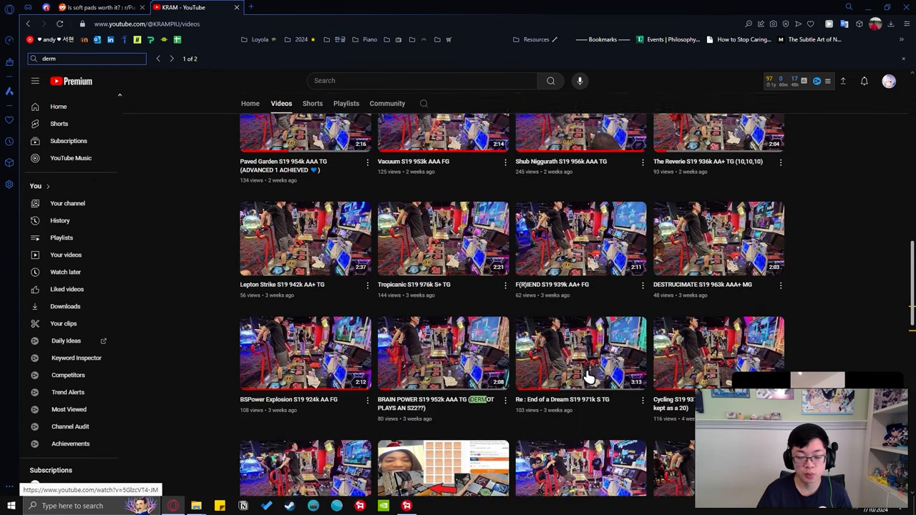
{"action": "scroll", "scroll_direction": "down", "scroll_amount": 3}
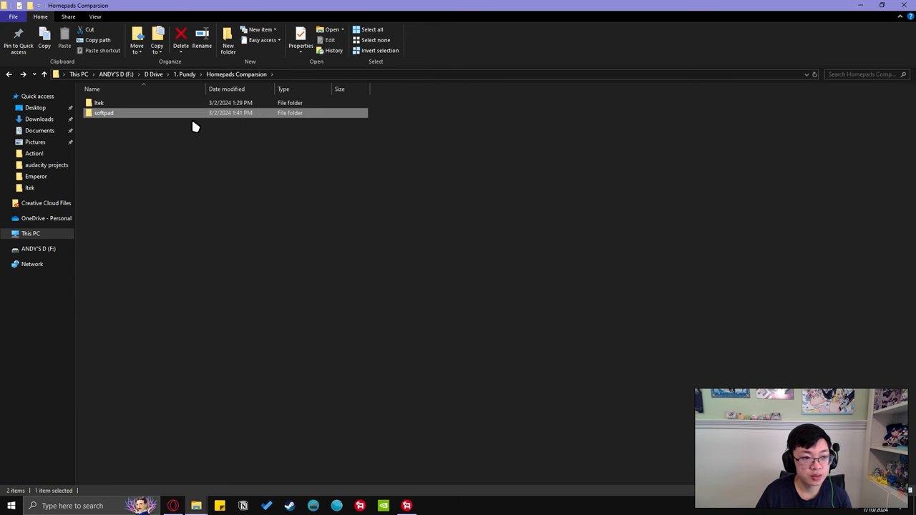
Open the softpad folder and load a 20221022 pad video in the media player
{"action": "left_click", "coordinate": [300, 40]}
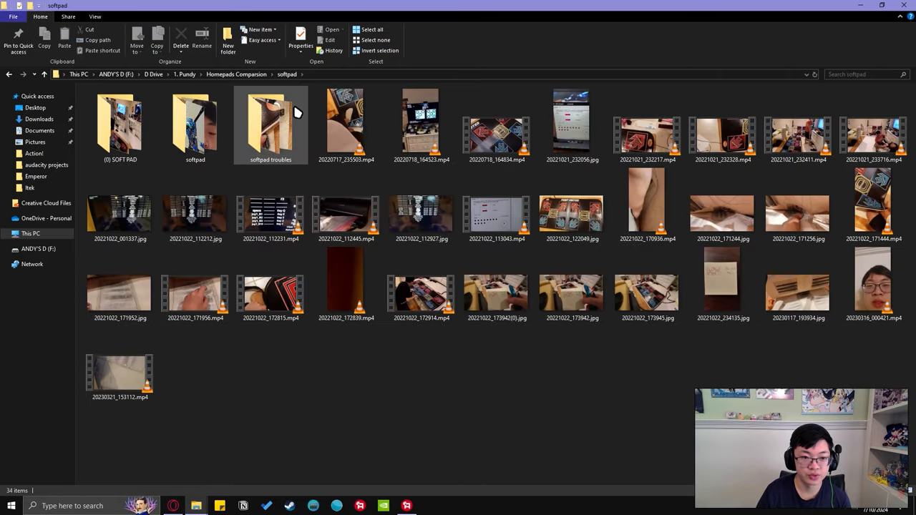
{"action": "double_click", "coordinate": [346, 122]}
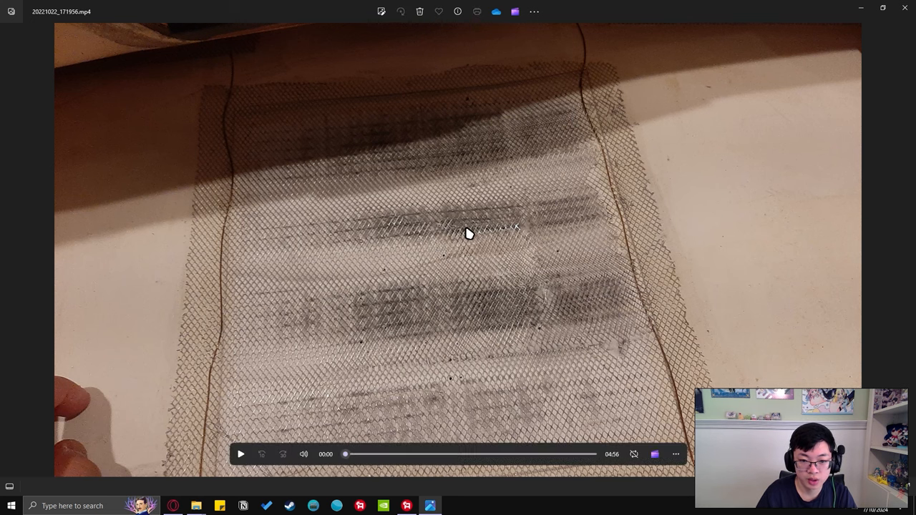
{"action": "left_click", "coordinate": [240, 453]}
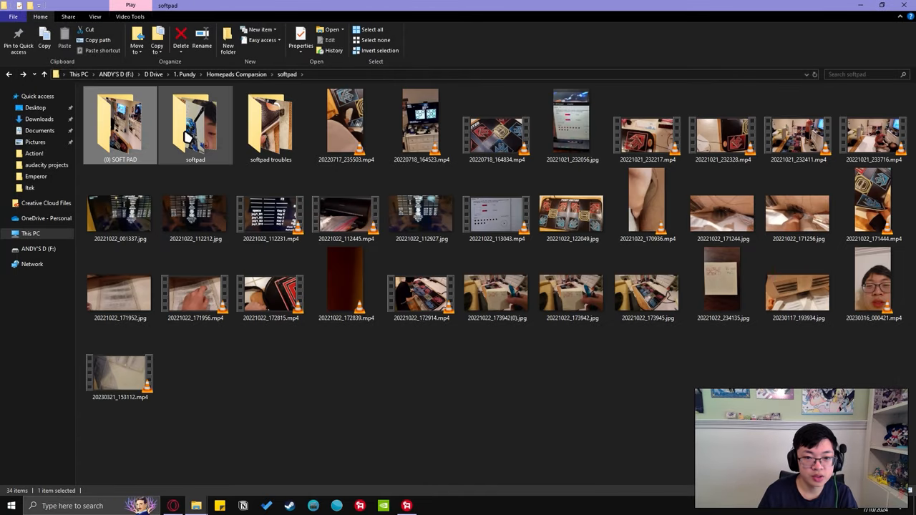
{"action": "mouse_move", "coordinate": [195, 126]}
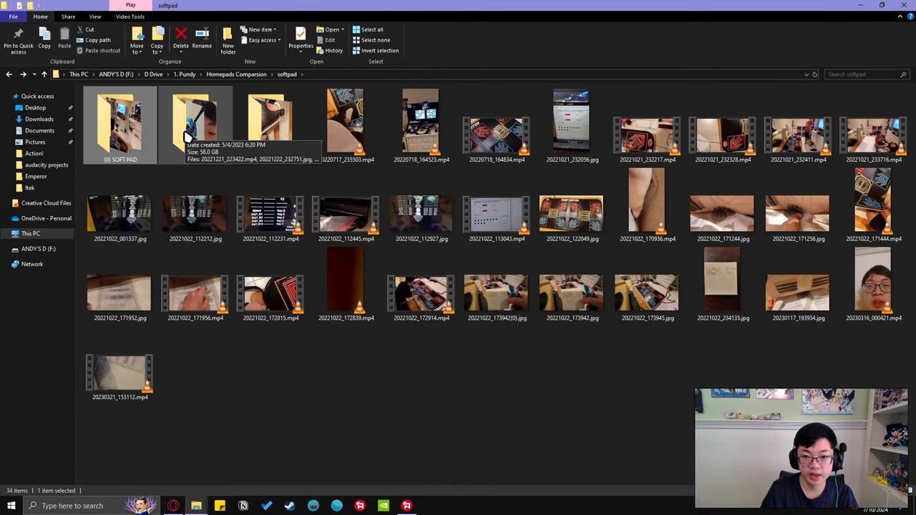
{"action": "double_click", "coordinate": [647, 126]}
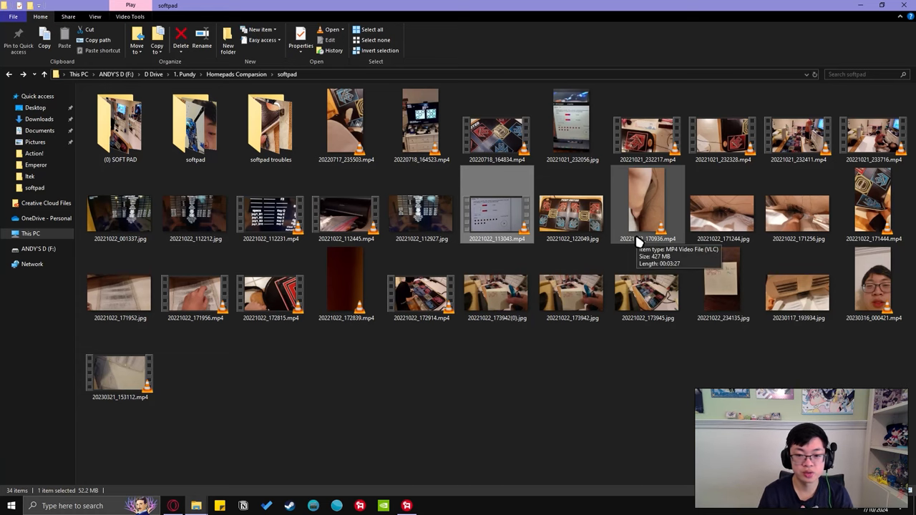
{"action": "double_click", "coordinate": [647, 203]}
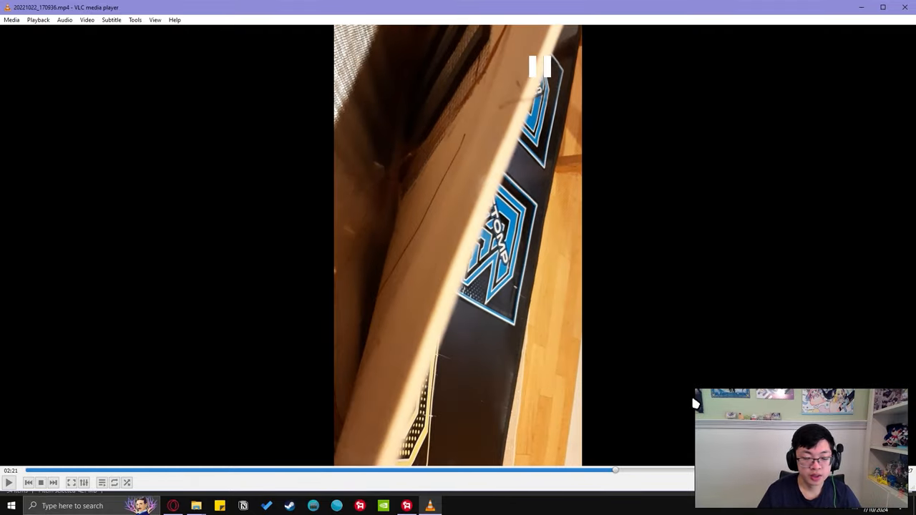
{"action": "left_click", "coordinate": [9, 481]}
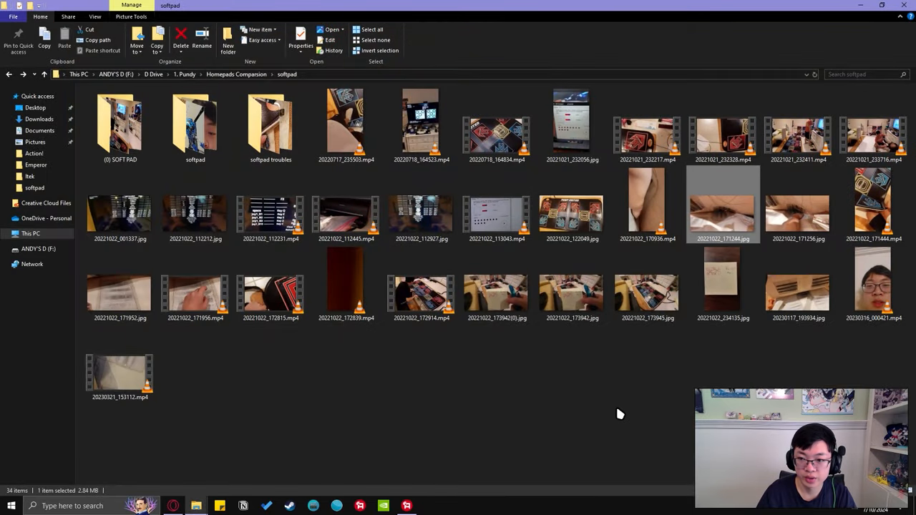
{"action": "double_click", "coordinate": [120, 370]}
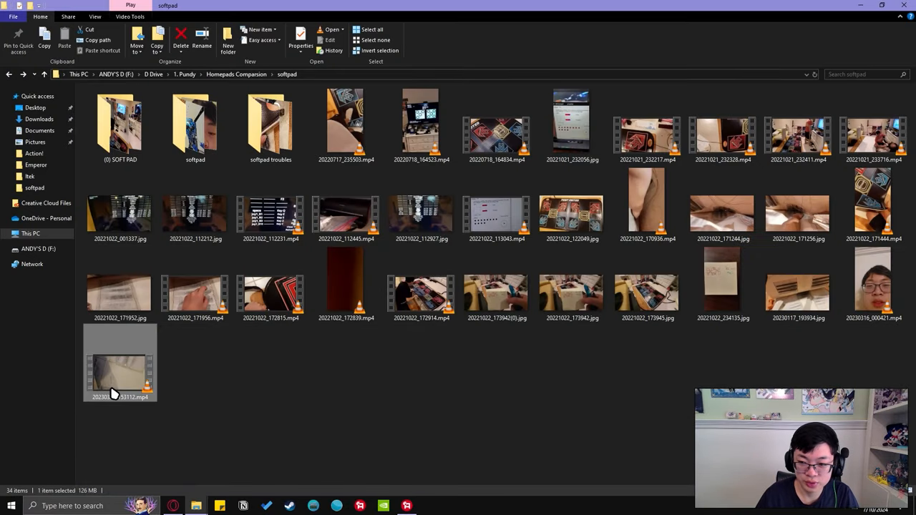
{"action": "double_click", "coordinate": [121, 121]}
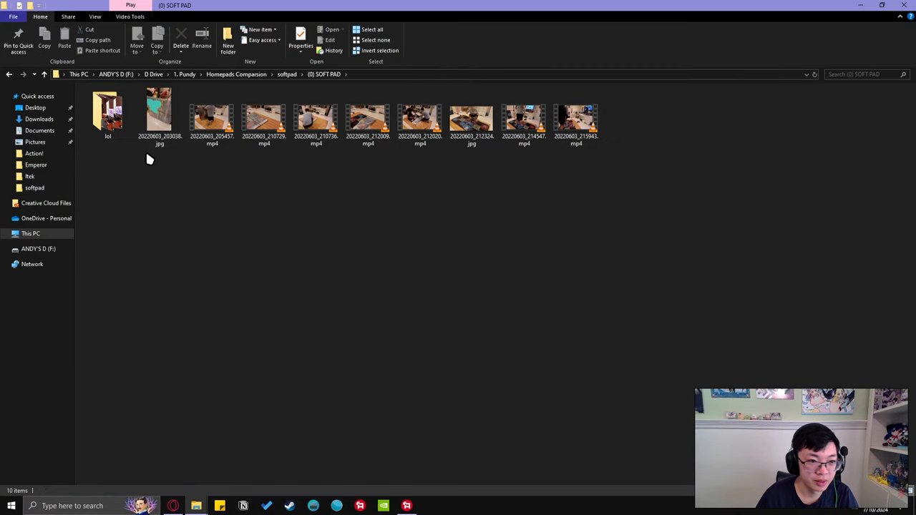
{"action": "left_click", "coordinate": [108, 112]}
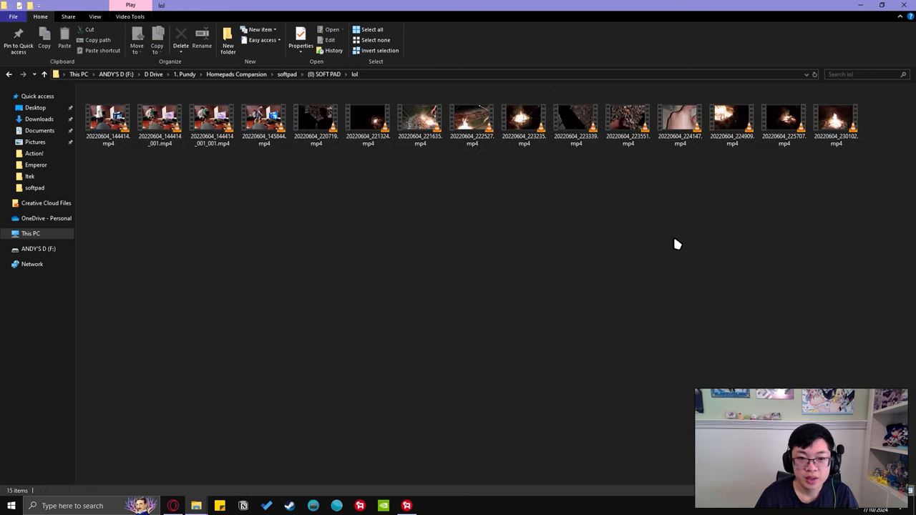
{"action": "mouse_move", "coordinate": [778, 234]}
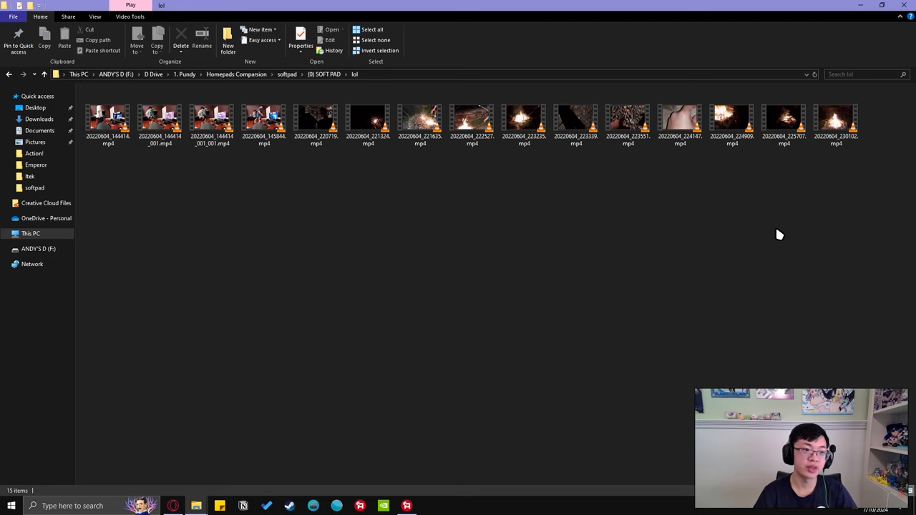
{"action": "left_click", "coordinate": [8, 75]}
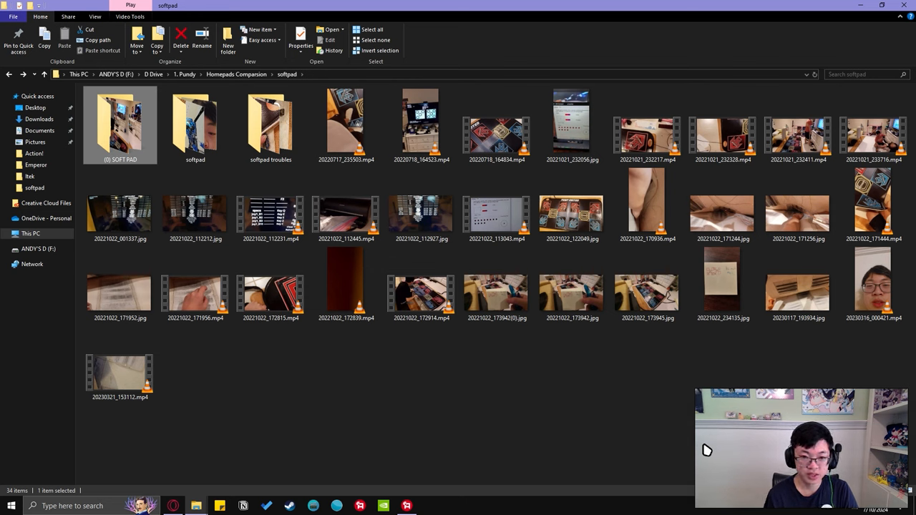
Open the inner softpad folder and view one of its pad photos
{"action": "double_click", "coordinate": [194, 122]}
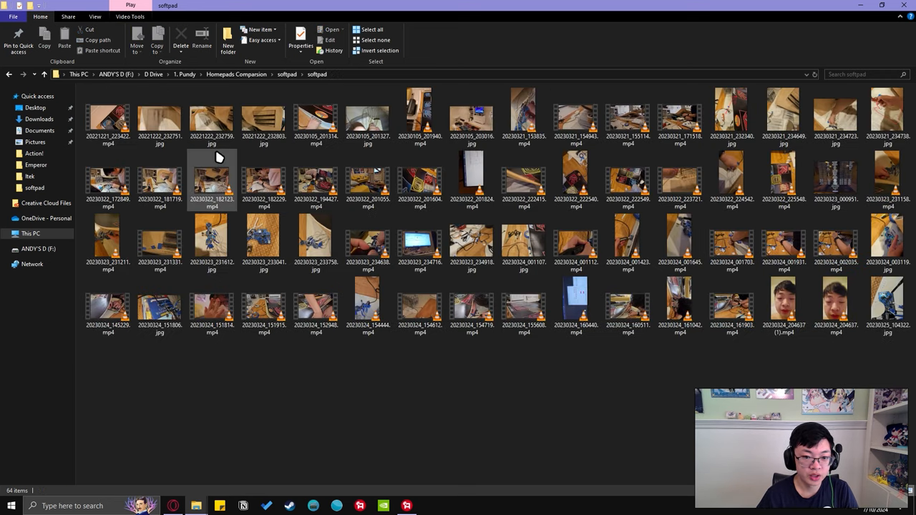
{"action": "mouse_move", "coordinate": [263, 179]}
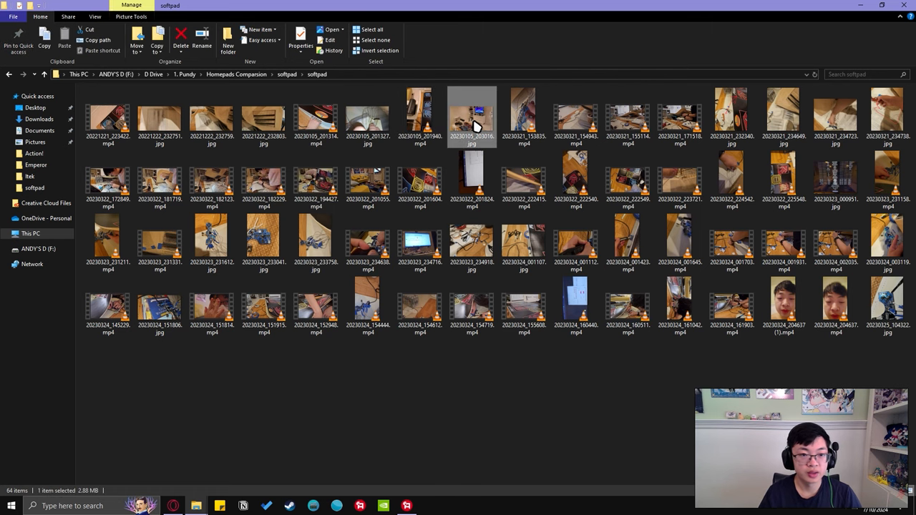
{"action": "double_click", "coordinate": [471, 115]}
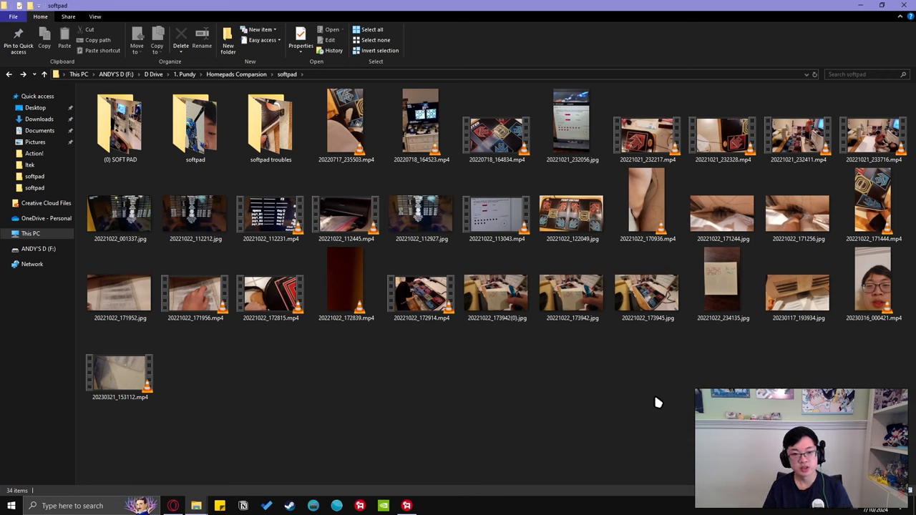
{"action": "mouse_move", "coordinate": [673, 408]}
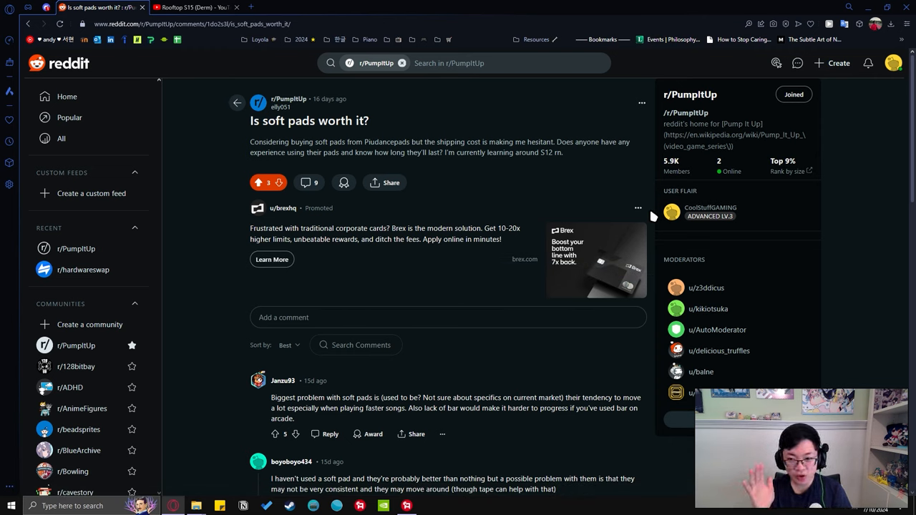
Read down the thread, highlighting the comment about precision in rhythm games, to the L-TEK reply
{"action": "scroll", "scroll_direction": "down", "scroll_amount": 3}
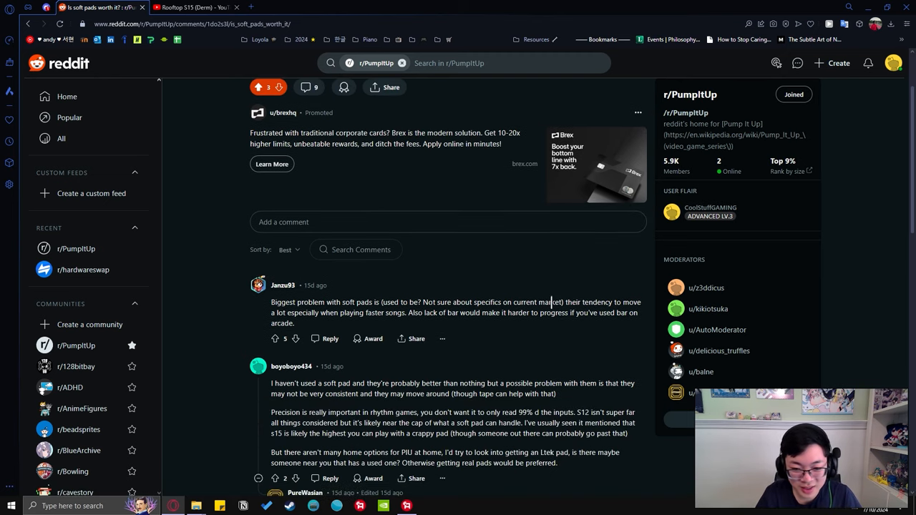
{"action": "left_click_drag", "start_coordinate": [568, 300], "coordinate": [409, 312]}
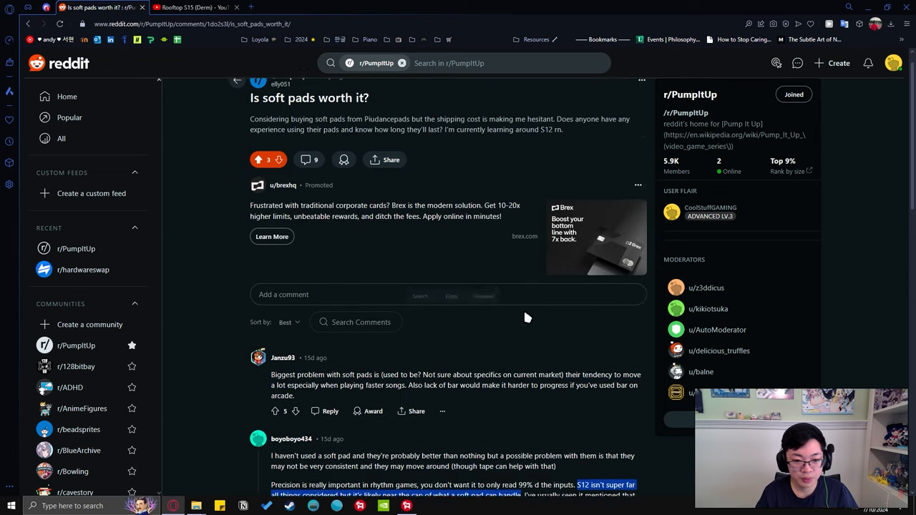
{"action": "scroll", "scroll_direction": "down", "scroll_amount": 3}
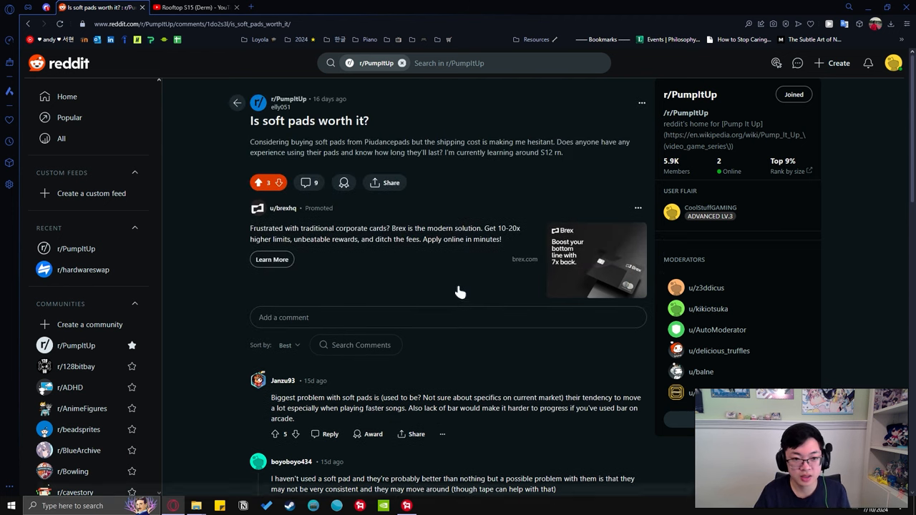
{"action": "double_click", "coordinate": [386, 141]}
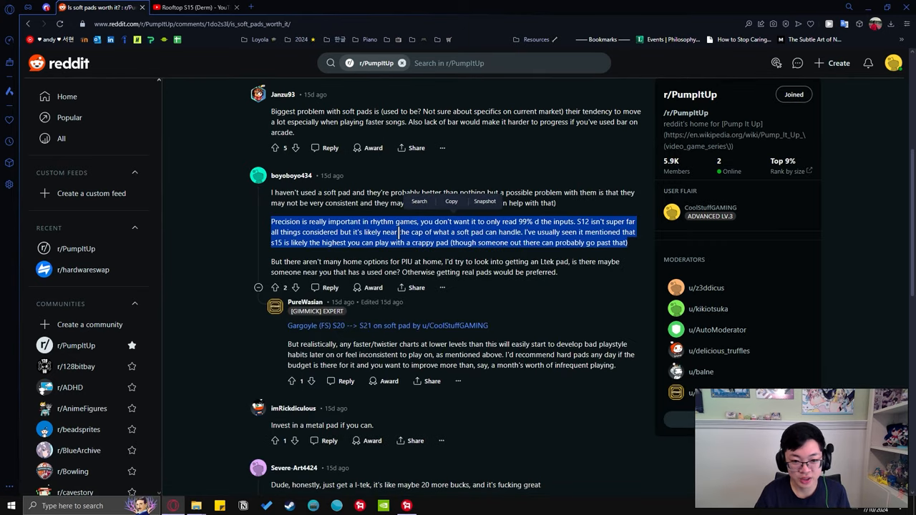
{"action": "mouse_move", "coordinate": [430, 330]}
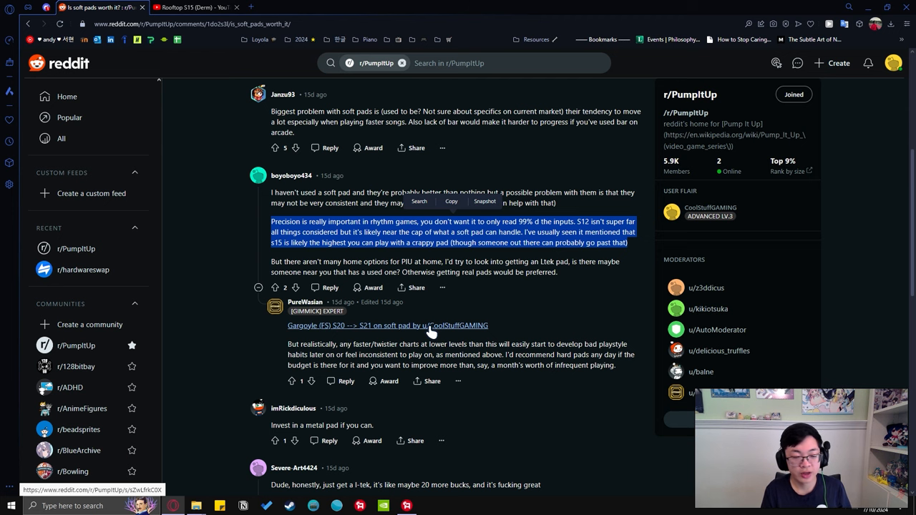
{"action": "scroll", "scroll_direction": "down", "scroll_amount": 3}
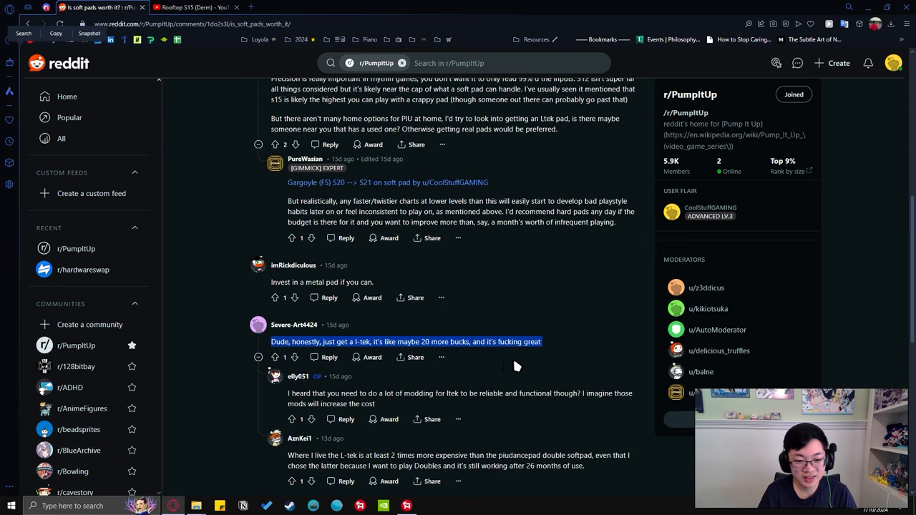
{"action": "scroll", "scroll_direction": "down", "scroll_amount": 3}
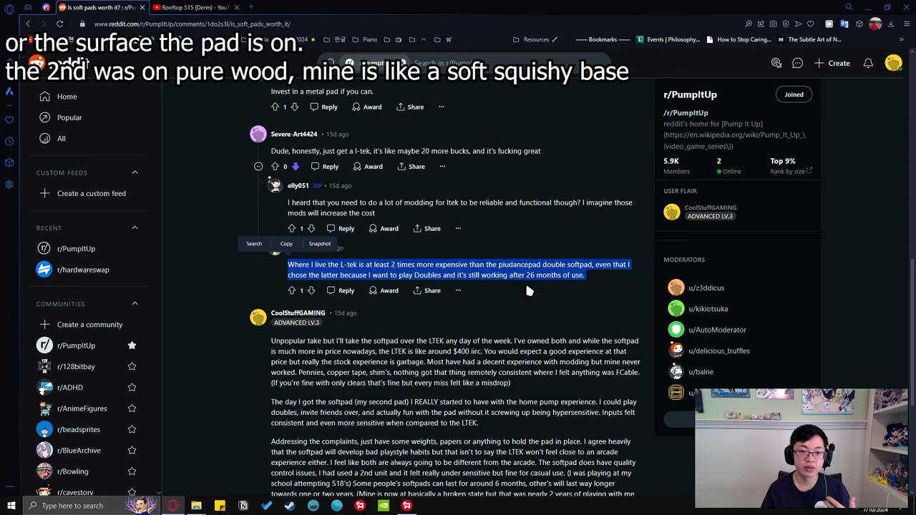
{"action": "scroll", "scroll_direction": "down", "scroll_amount": 3}
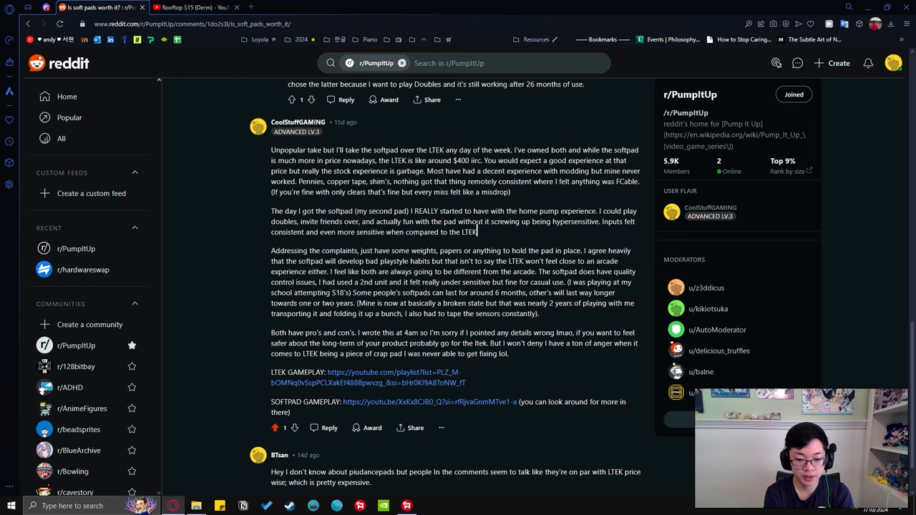
{"action": "scroll", "scroll_direction": "down", "scroll_amount": 3}
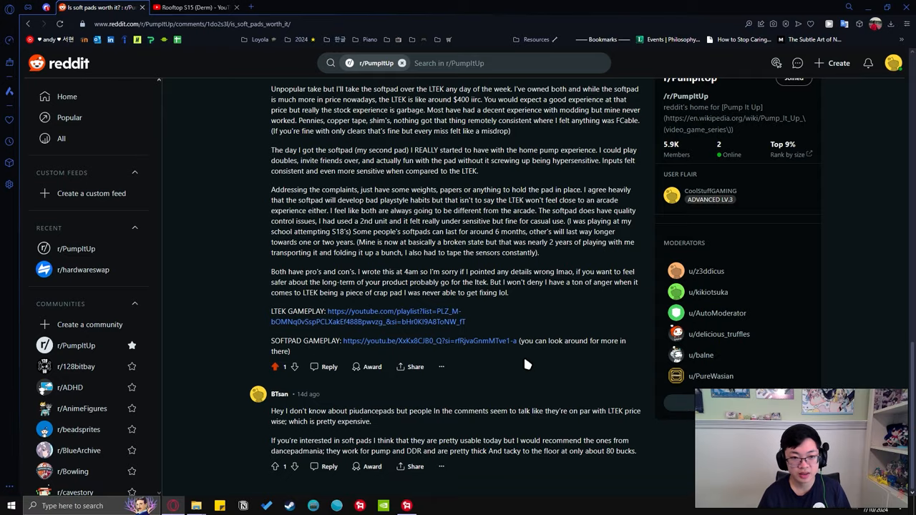
{"action": "scroll", "scroll_direction": "down", "scroll_amount": 3}
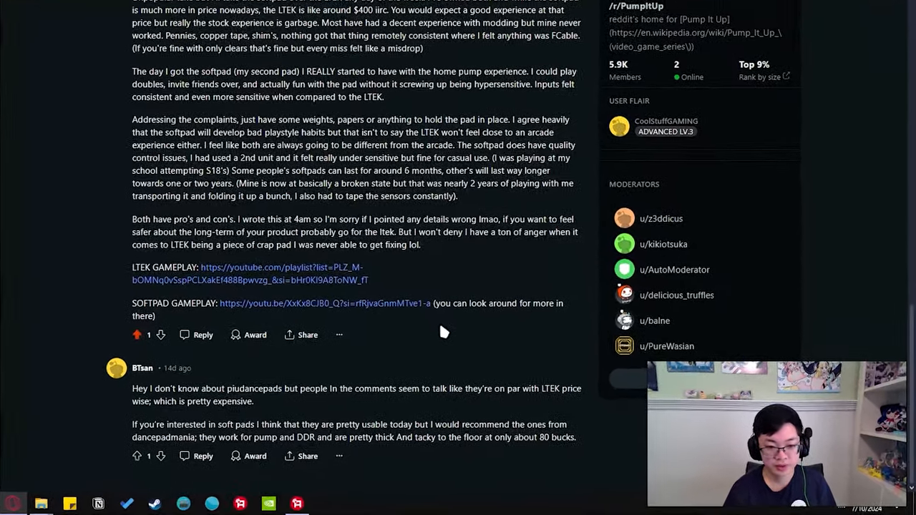